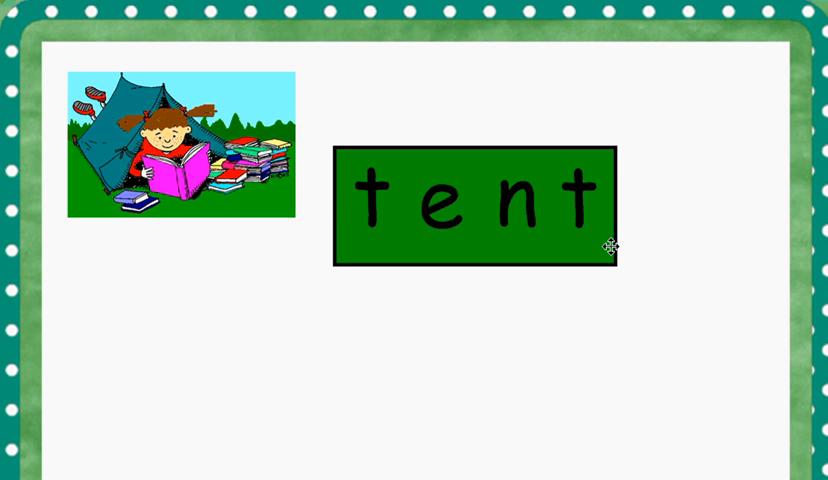
Place the ten, pen and men word list below the tent picture and label.
left_click(225, 82)
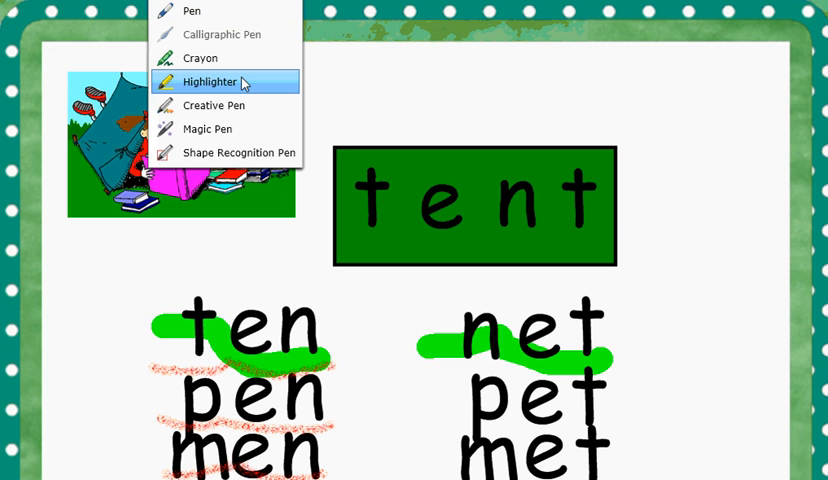
Switch to the red pen to underline net, pet and met.
left_click(211, 81)
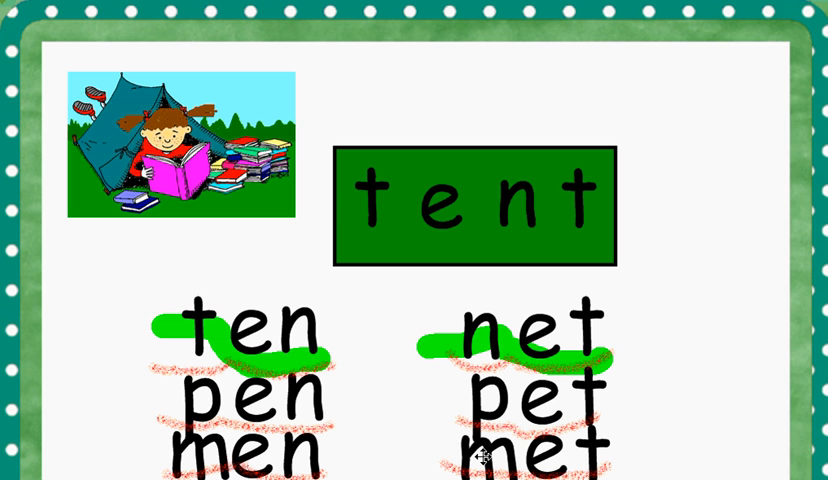
mouse_move(322, 368)
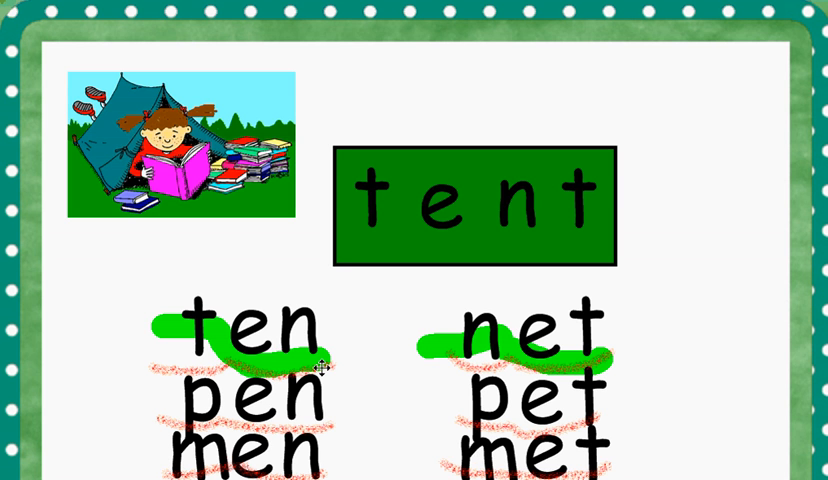